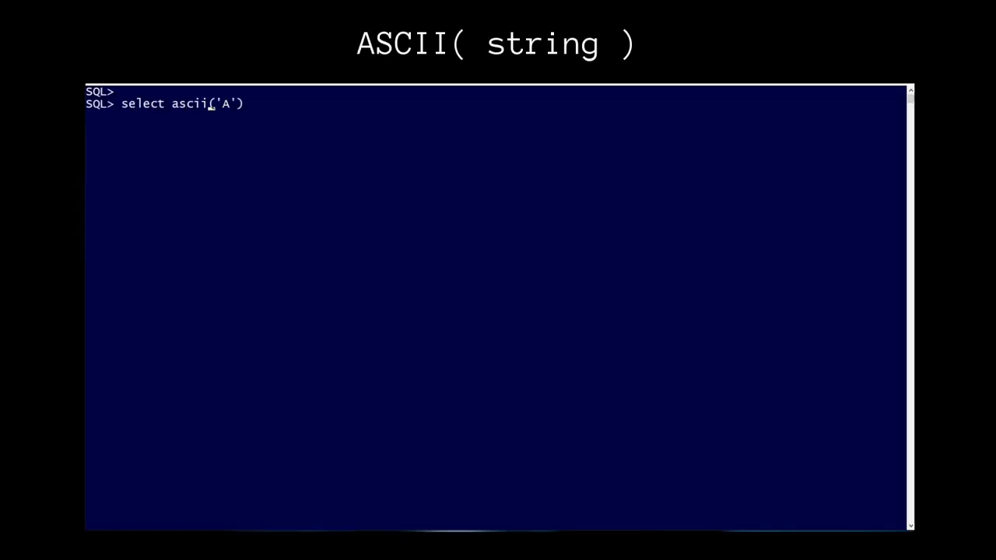
pyautogui.write('val from dual;')
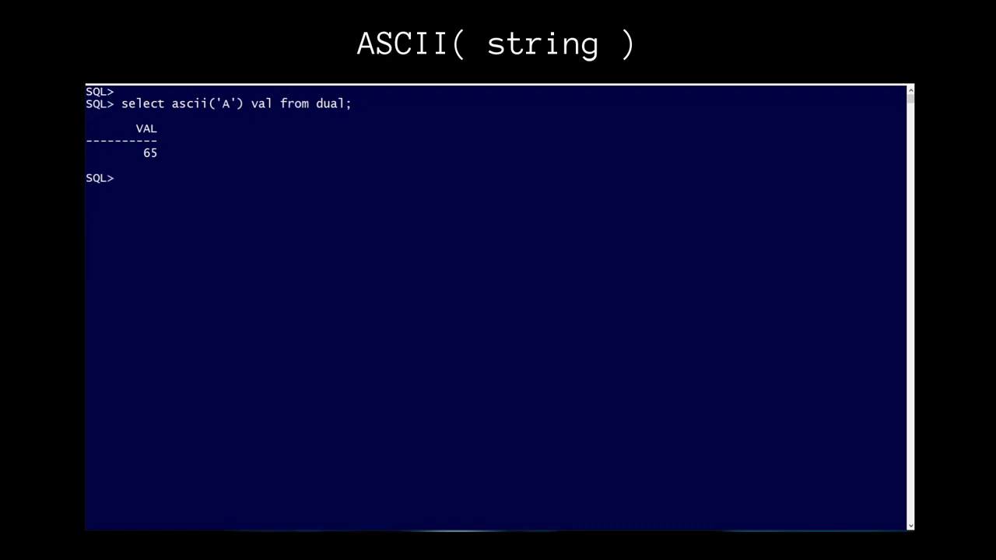
pyautogui.write("select ascii('ABC') val from dual;")
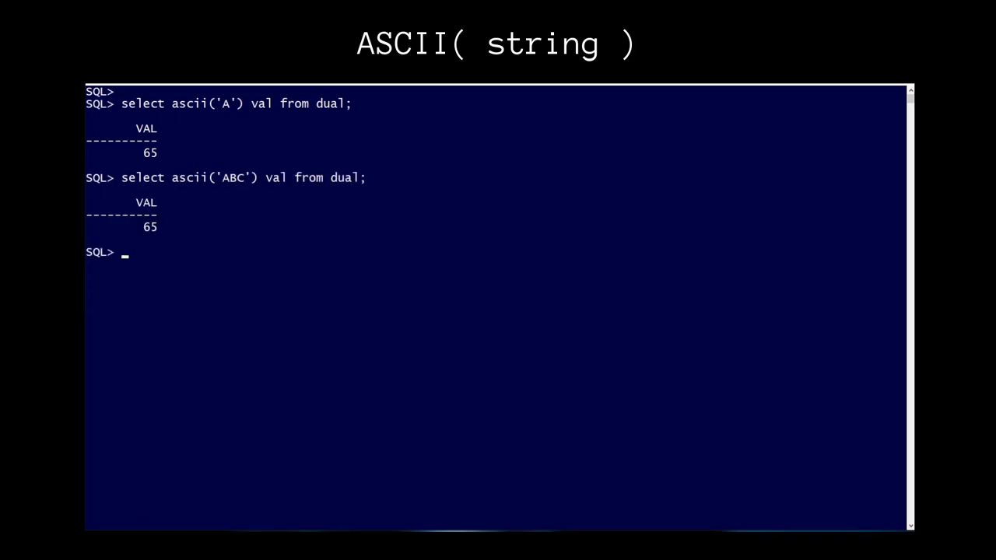
pyautogui.write("select ascii('ö') val from dual;")
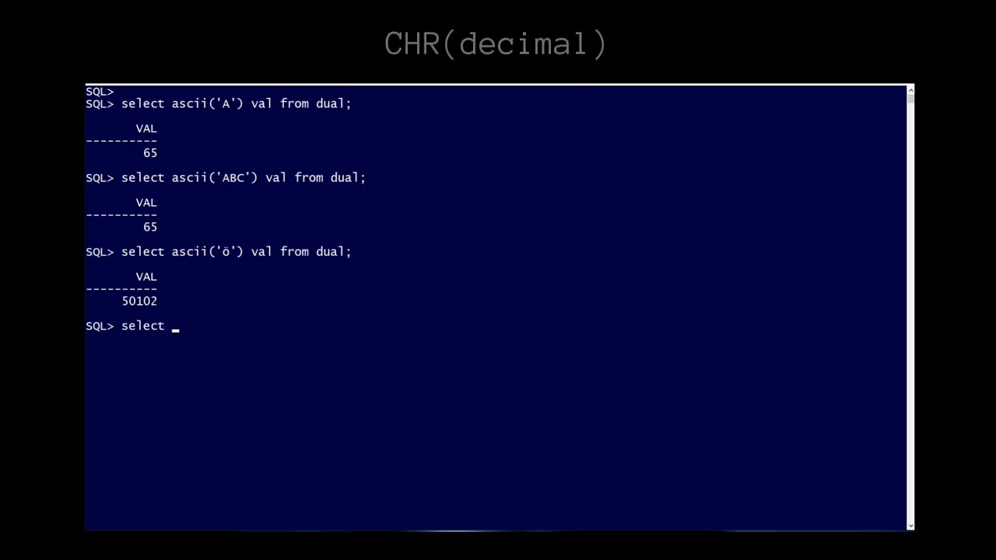
pyautogui.write('chr(65) str from dual;')
pyautogui.write('select')
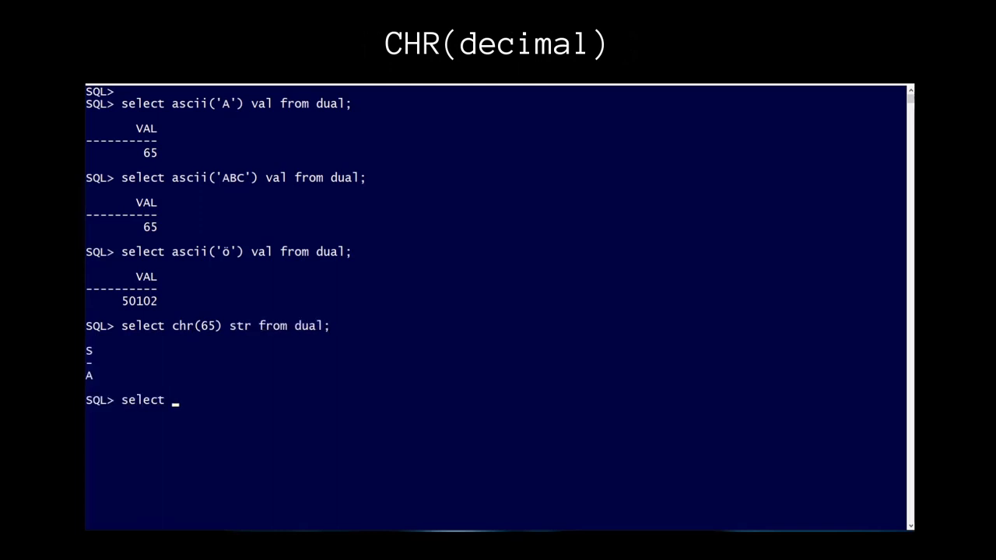
pyautogui.write('chr(50102) str from d')
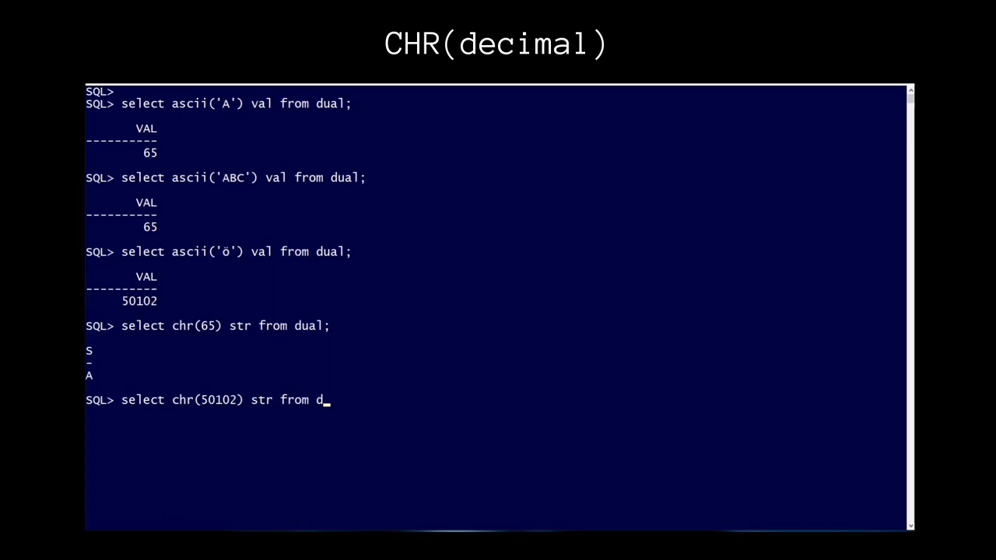